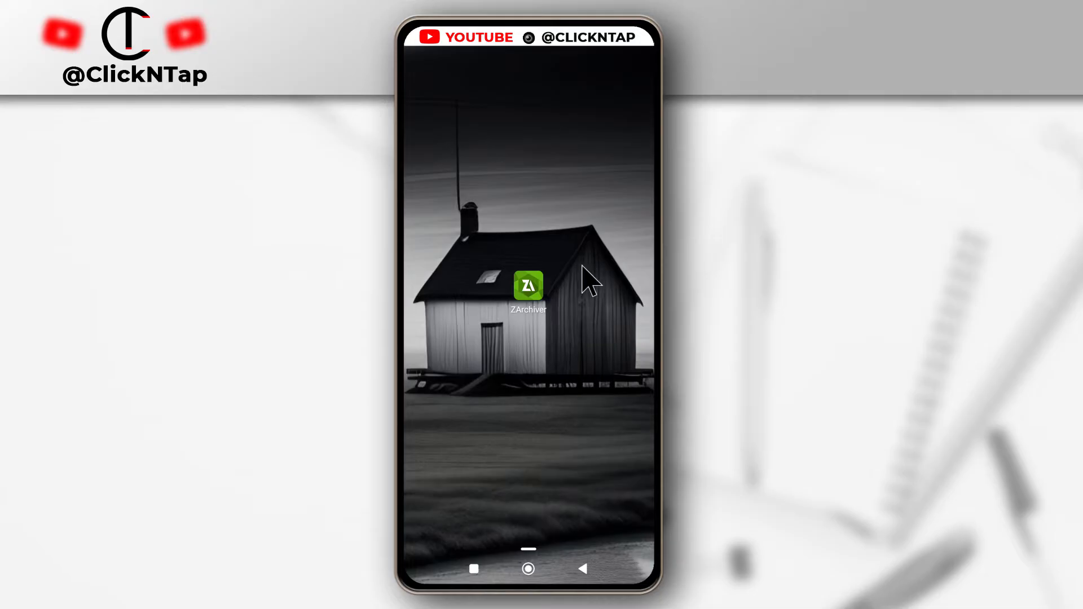
{"action": "mouse_move", "coordinate": [559, 298]}
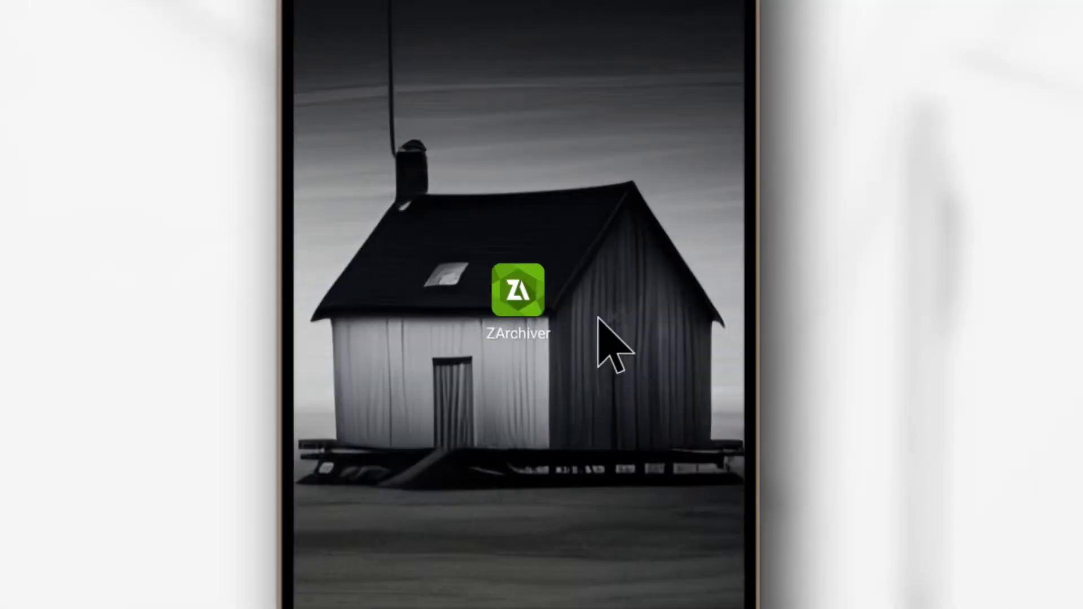
{"action": "mouse_move", "coordinate": [505, 402]}
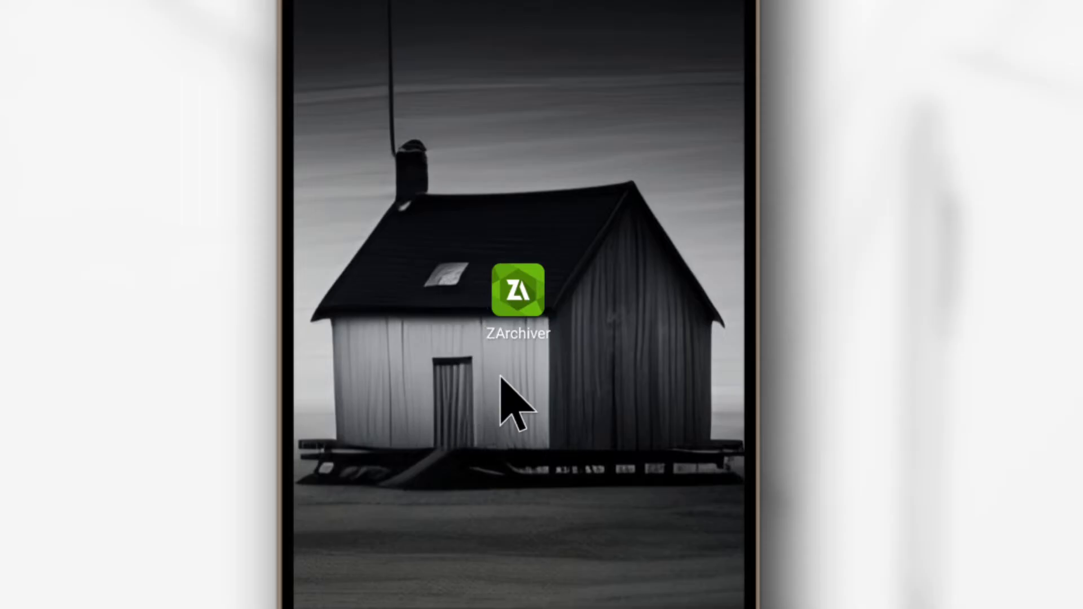
{"action": "mouse_move", "coordinate": [582, 304]}
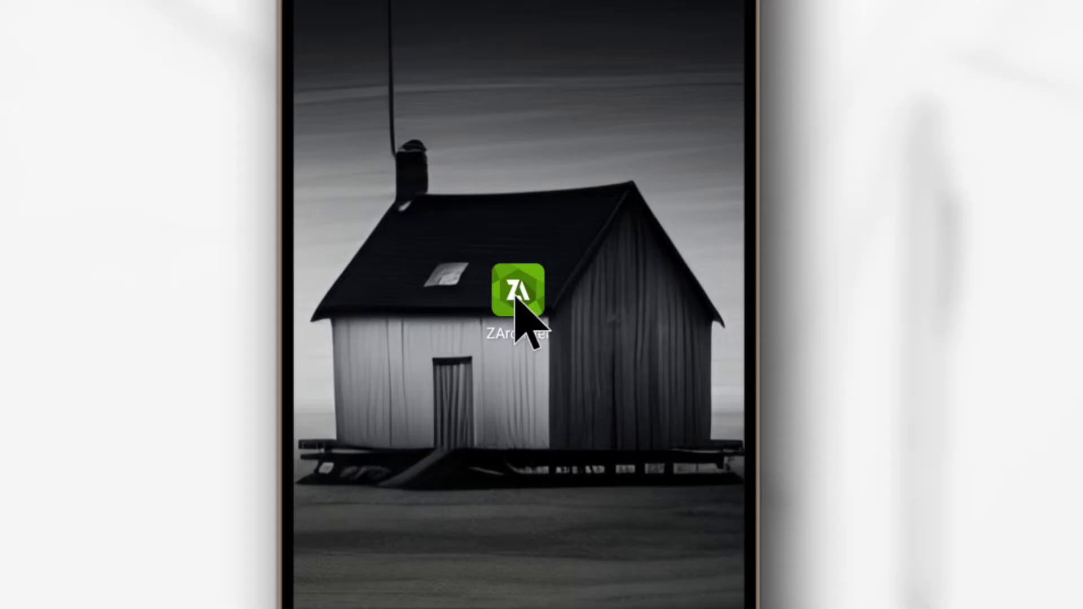
{"action": "mouse_move", "coordinate": [524, 320]}
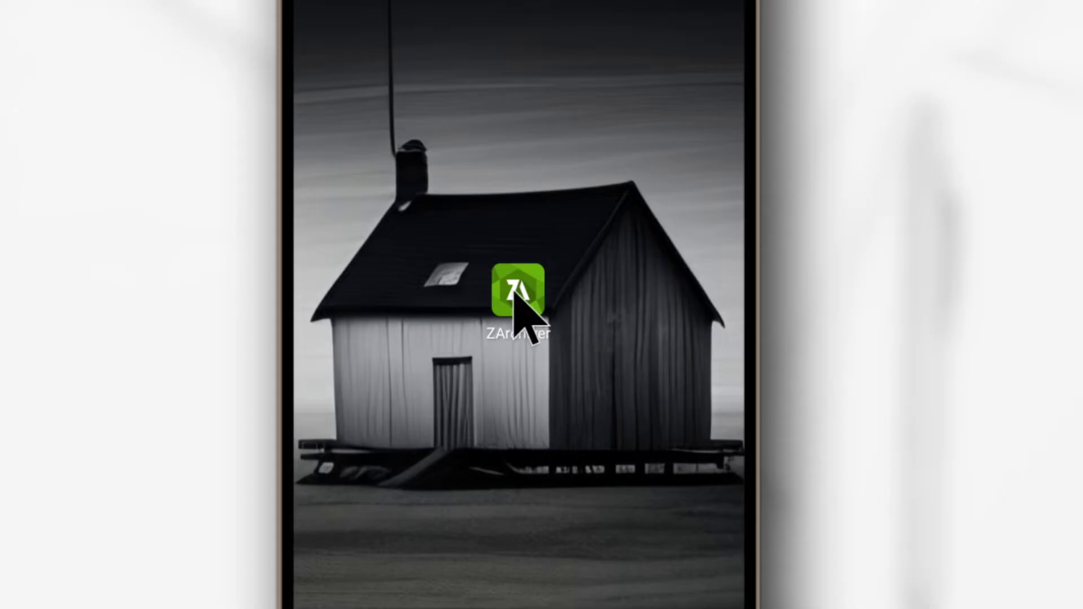
Step: Launch ZArchiver to browse the internal storage folders
{"action": "left_click", "coordinate": [517, 296]}
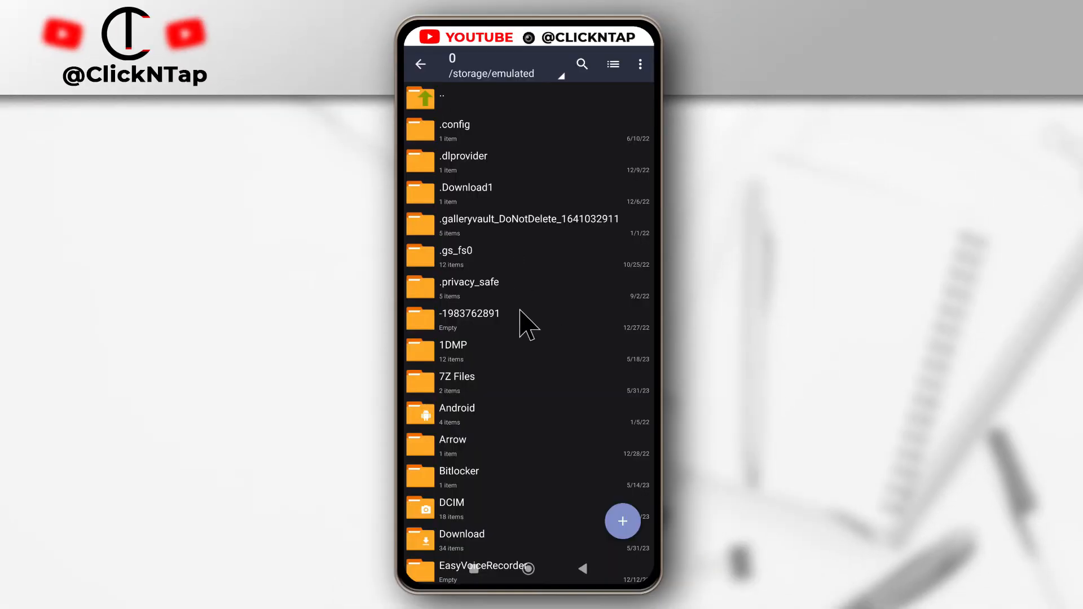
{"action": "mouse_move", "coordinate": [508, 336]}
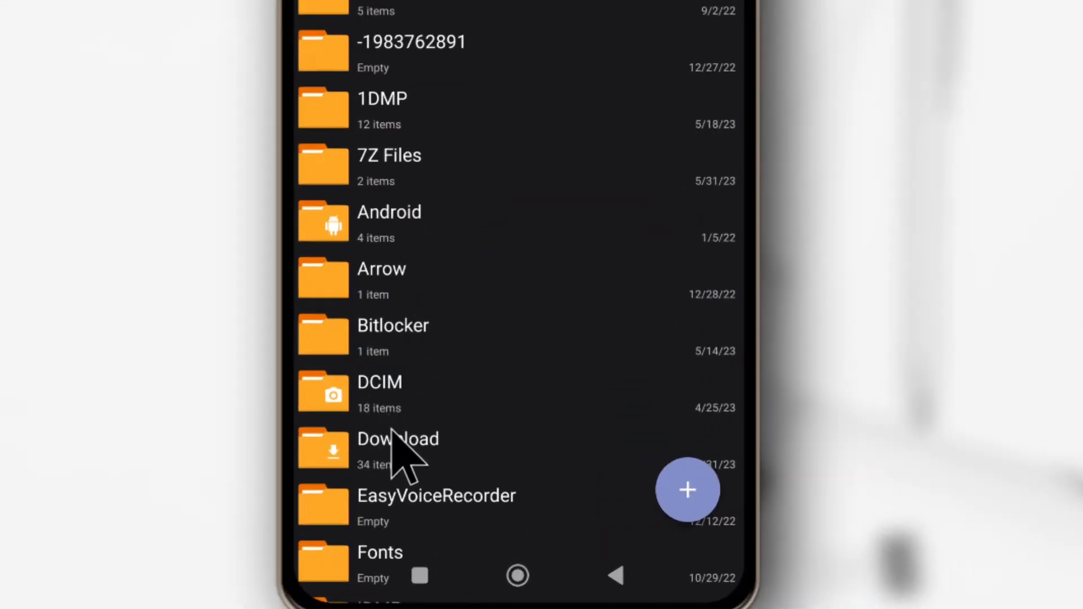
{"action": "mouse_move", "coordinate": [420, 200]}
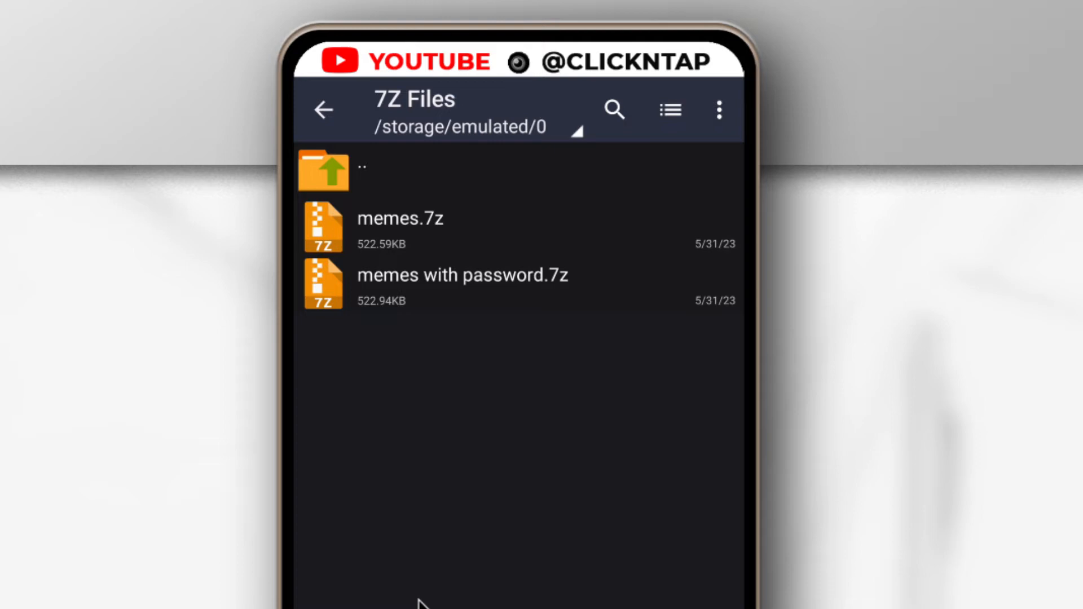
{"action": "mouse_move", "coordinate": [431, 290]}
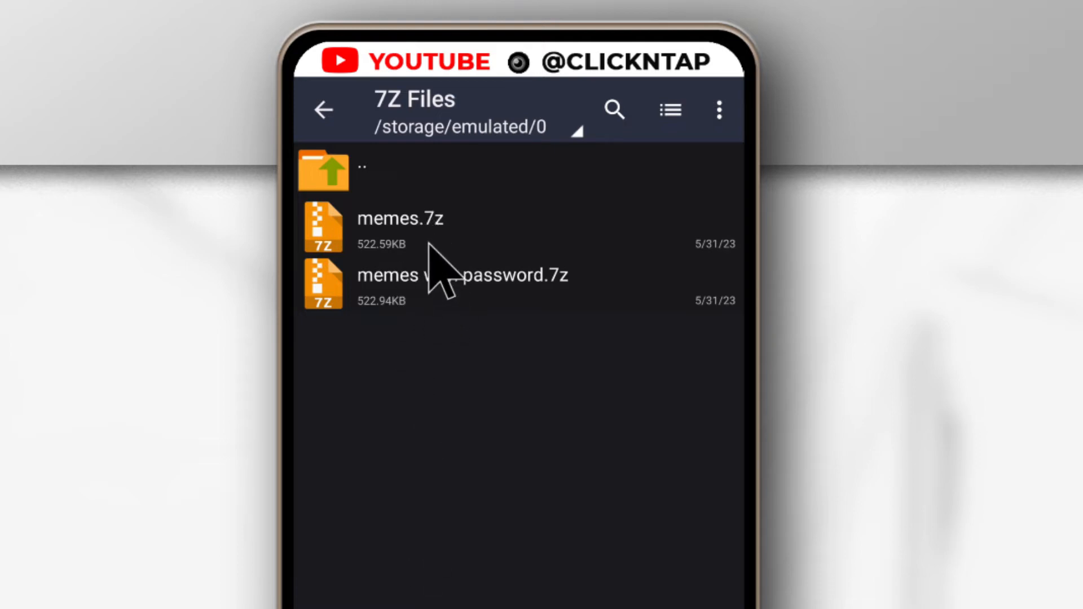
{"action": "mouse_move", "coordinate": [424, 264]}
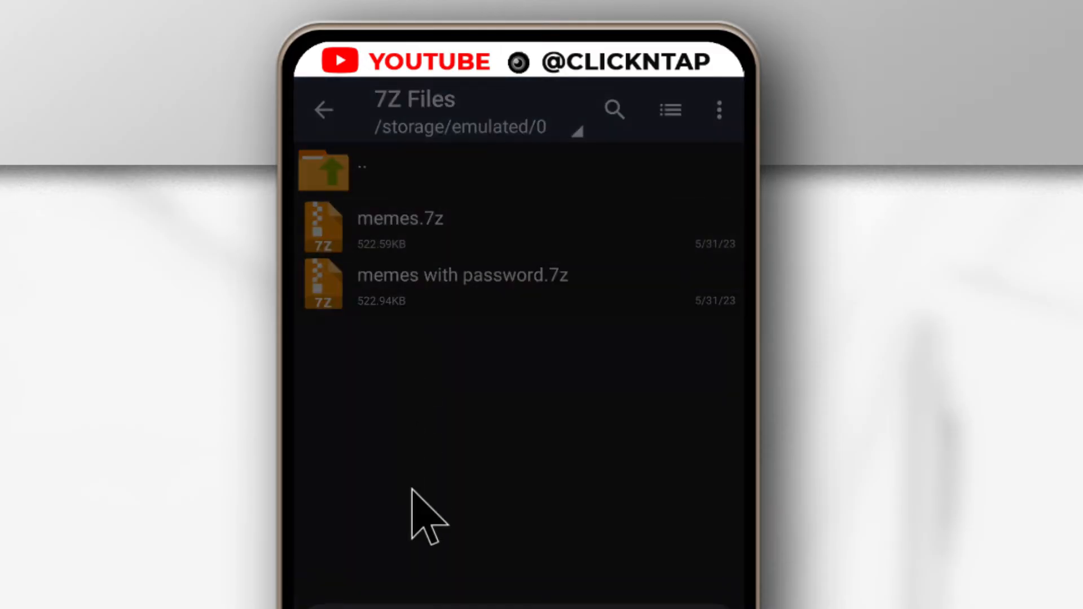
Step: Extract memes.7z to ./<Archive name>/, producing a memes folder of 11 JPG images
{"action": "left_click", "coordinate": [399, 219]}
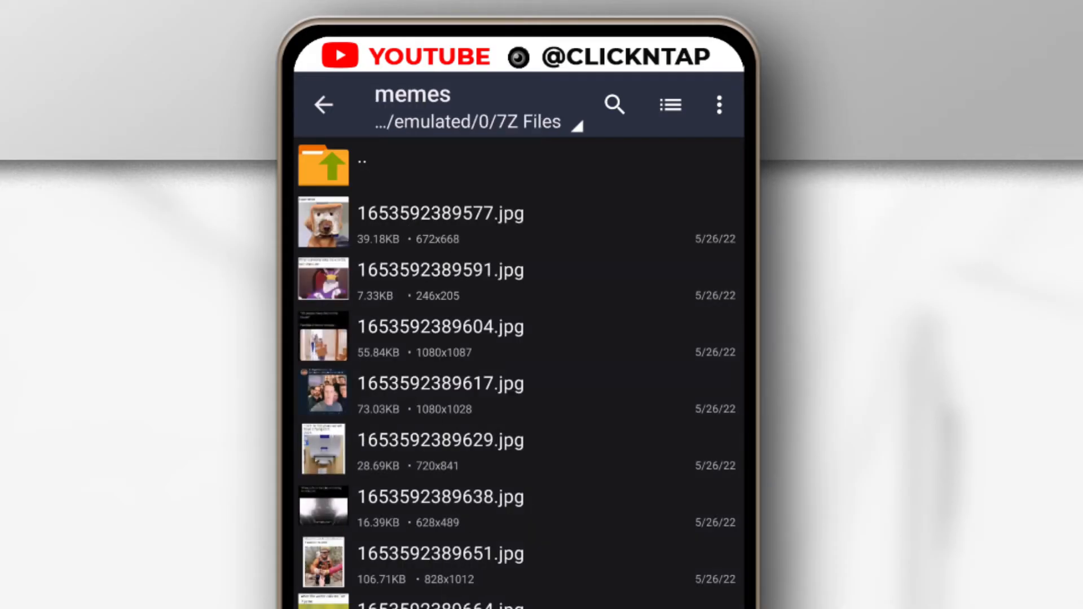
{"action": "left_click", "coordinate": [323, 104]}
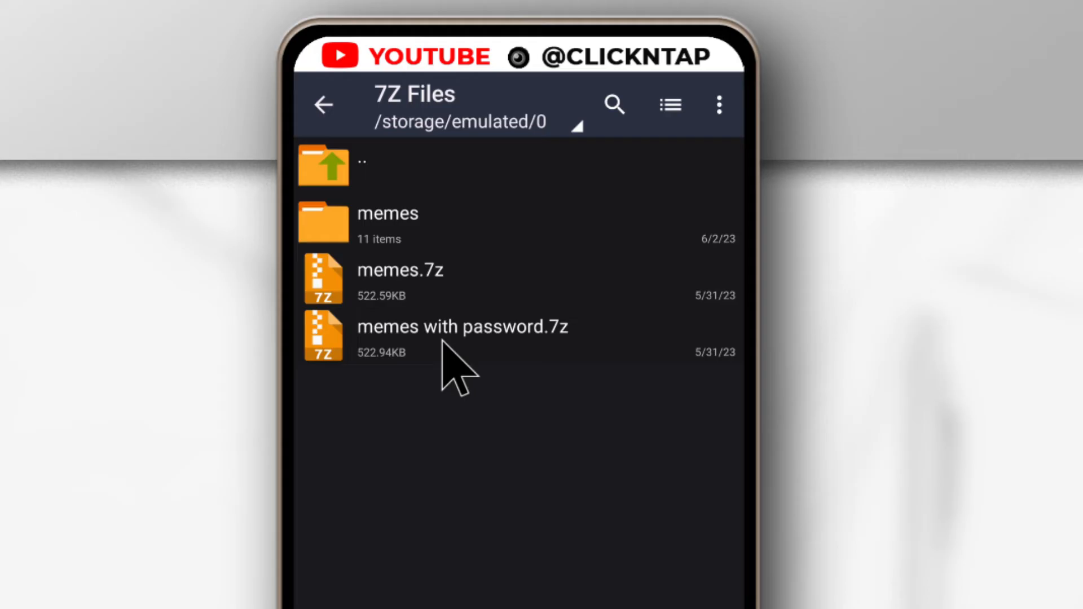
{"action": "mouse_move", "coordinate": [435, 356]}
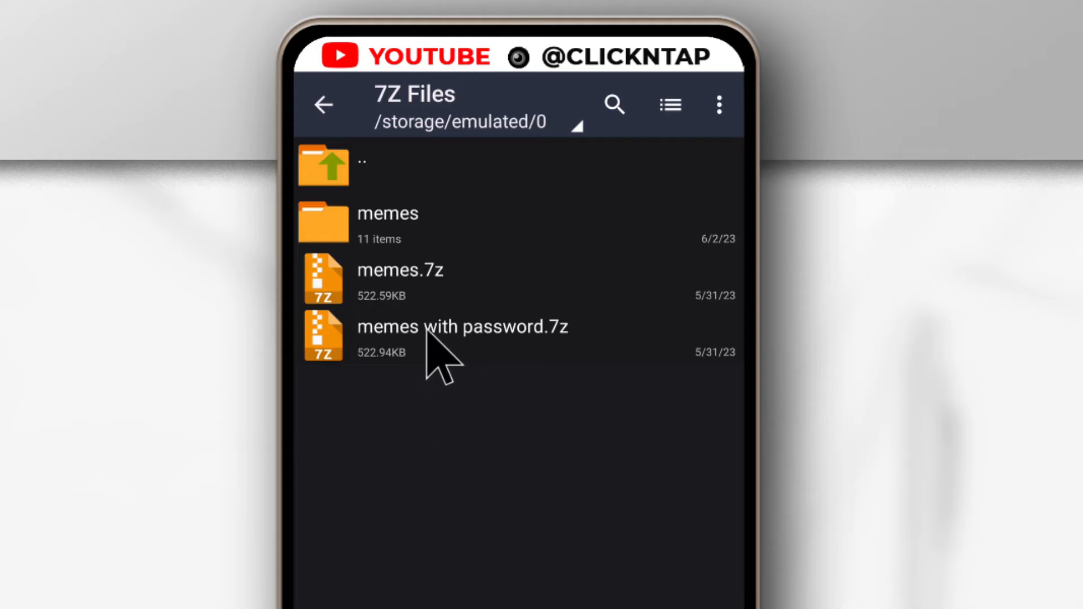
{"action": "left_click", "coordinate": [460, 335]}
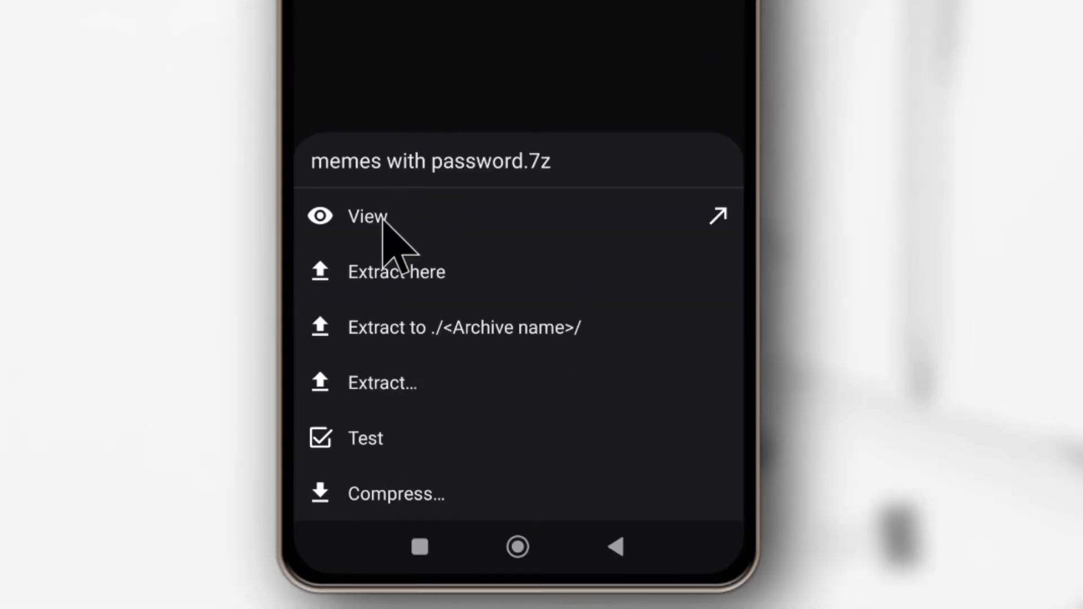
{"action": "left_click", "coordinate": [368, 218]}
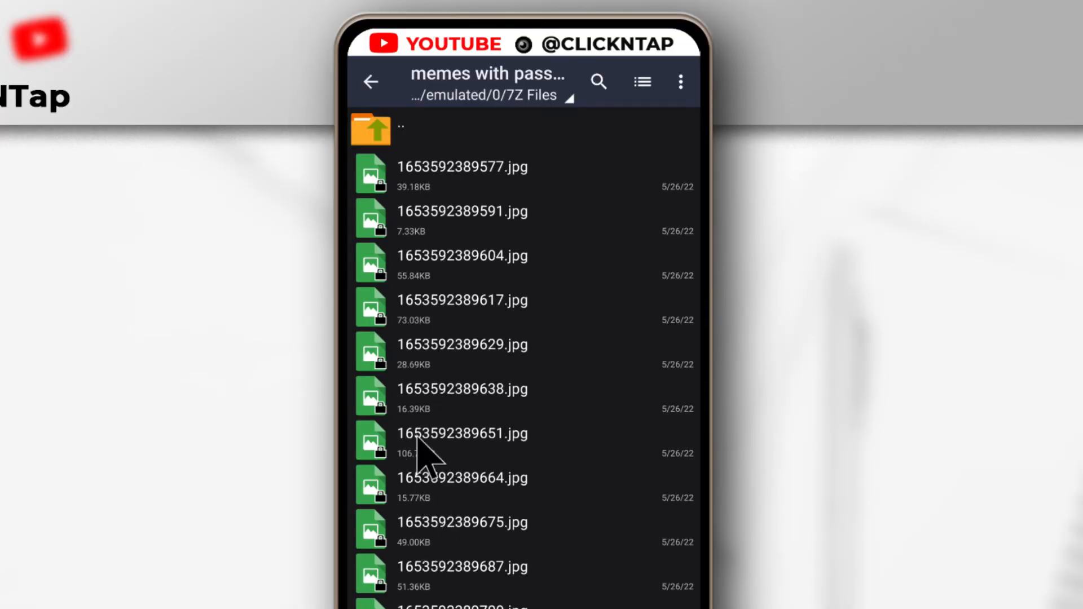
{"action": "left_click", "coordinate": [463, 440]}
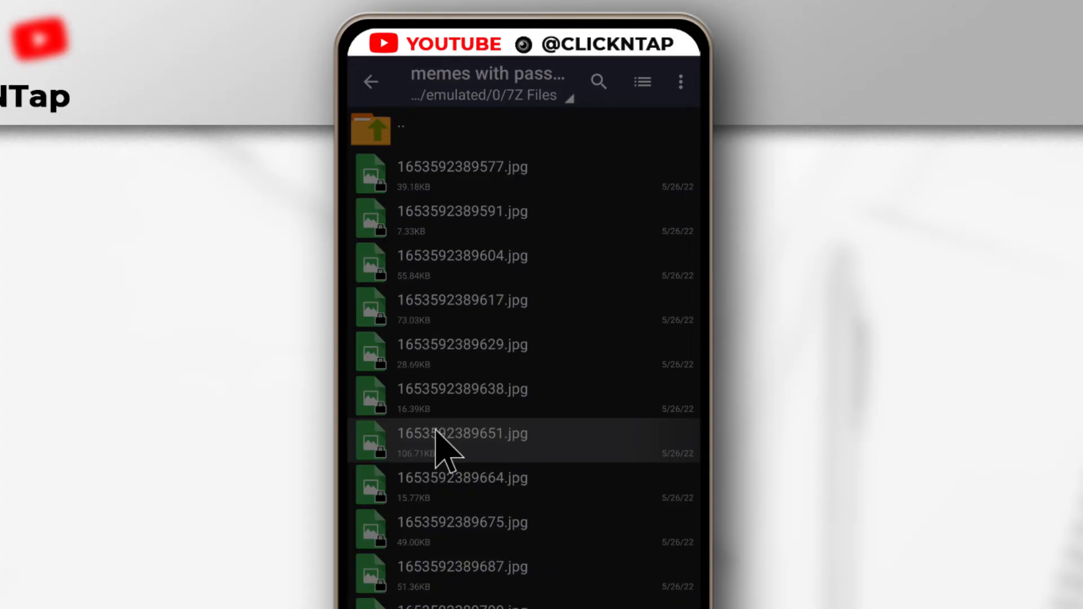
{"action": "left_click", "coordinate": [448, 441]}
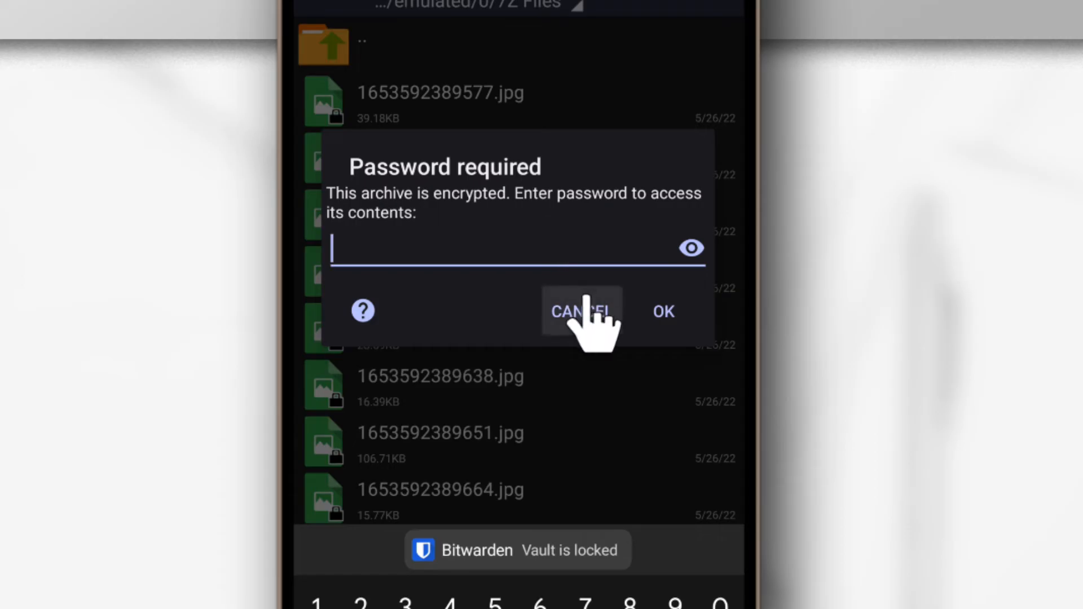
{"action": "left_click", "coordinate": [581, 312]}
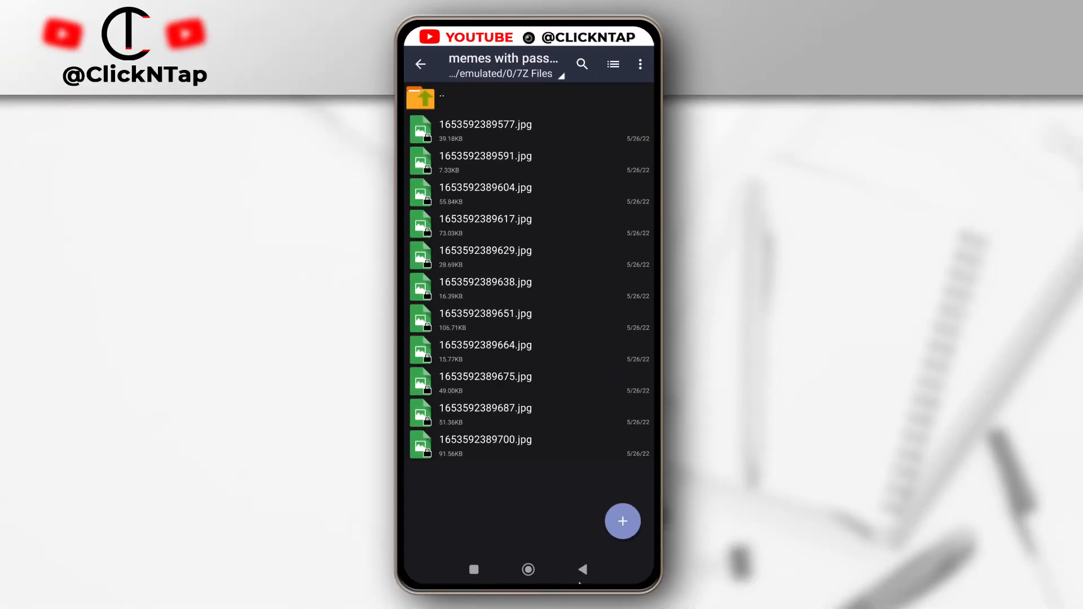
{"action": "left_click", "coordinate": [420, 63]}
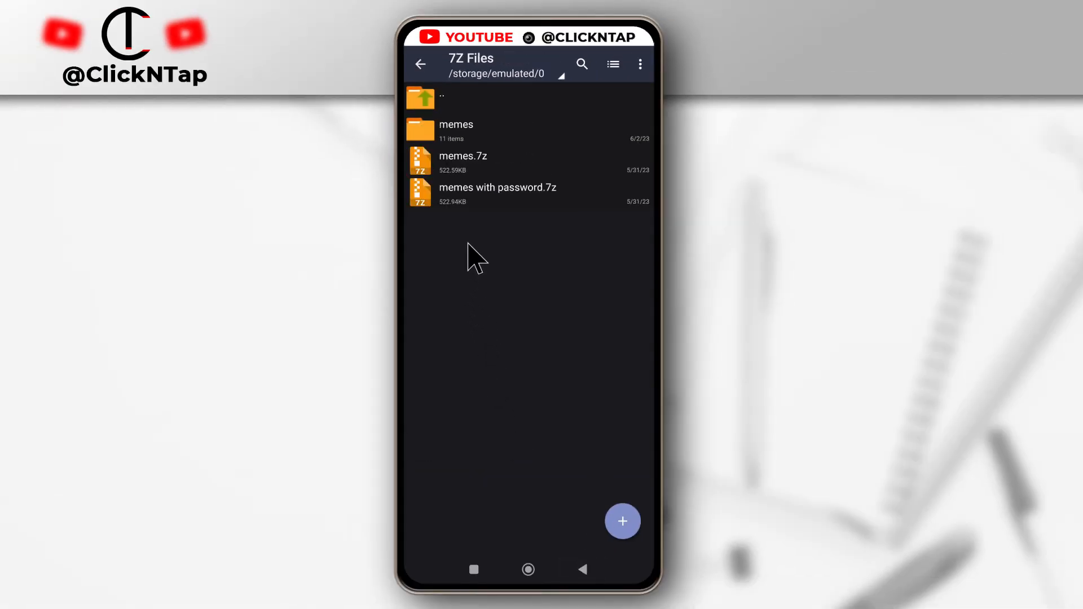
Step: Extract memes with password.7z to ./<Archive name>/ and submit the archive password
{"action": "left_click", "coordinate": [497, 192]}
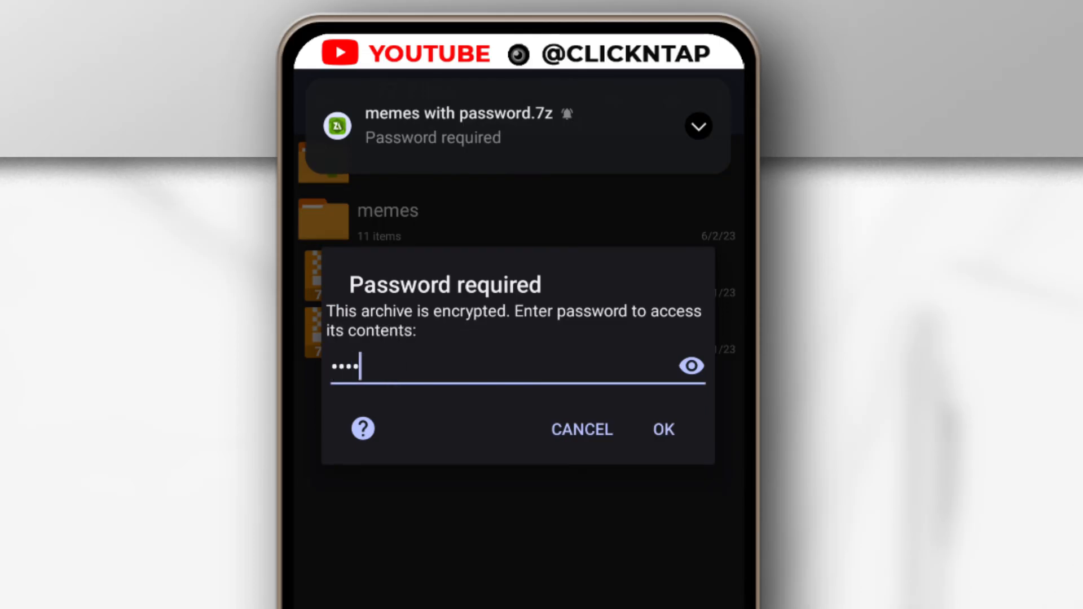
{"action": "left_click", "coordinate": [663, 429]}
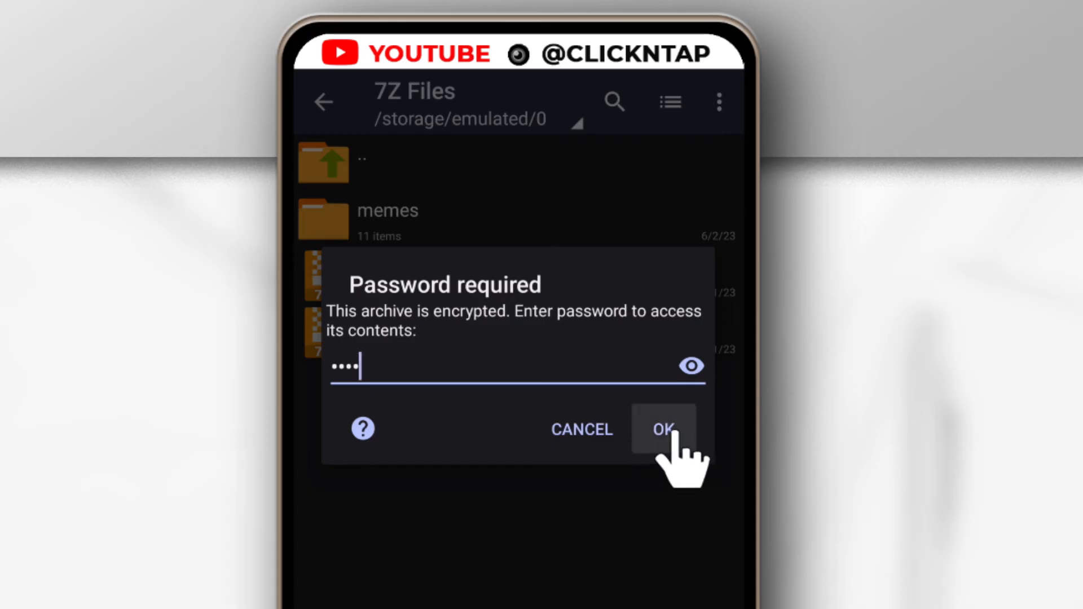
{"action": "left_click", "coordinate": [664, 429]}
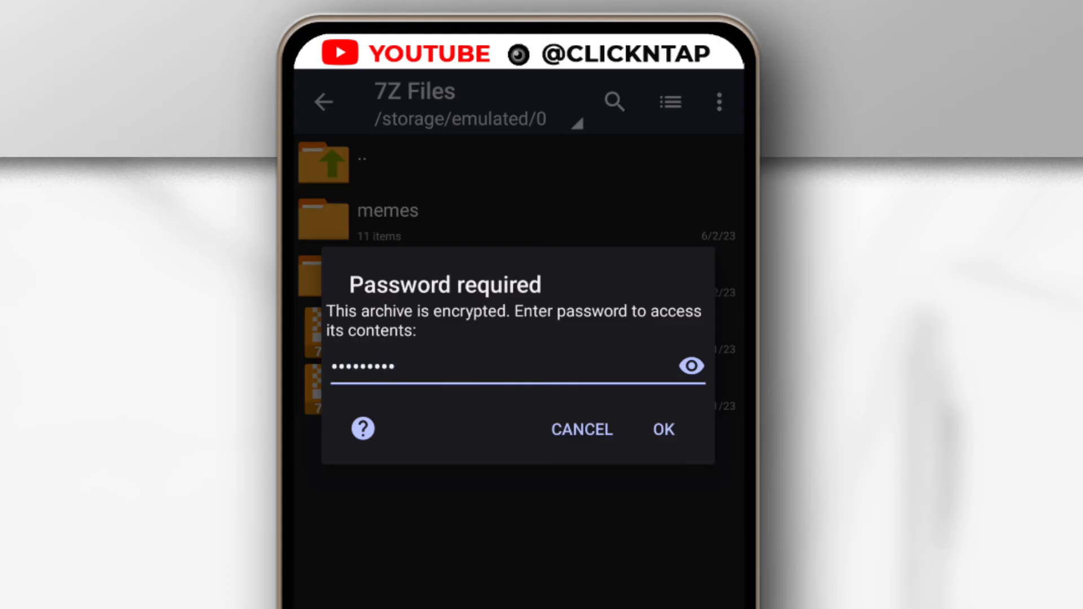
Step: Confirm the re-entered password and dismiss the invalid password error report
{"action": "left_click", "coordinate": [663, 428]}
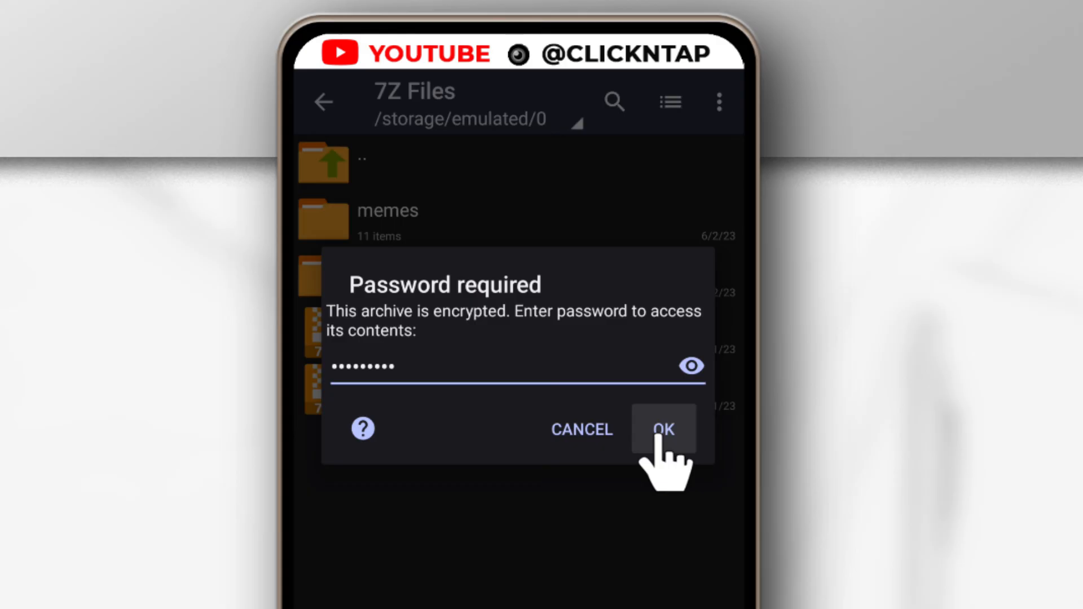
{"action": "left_click", "coordinate": [663, 428]}
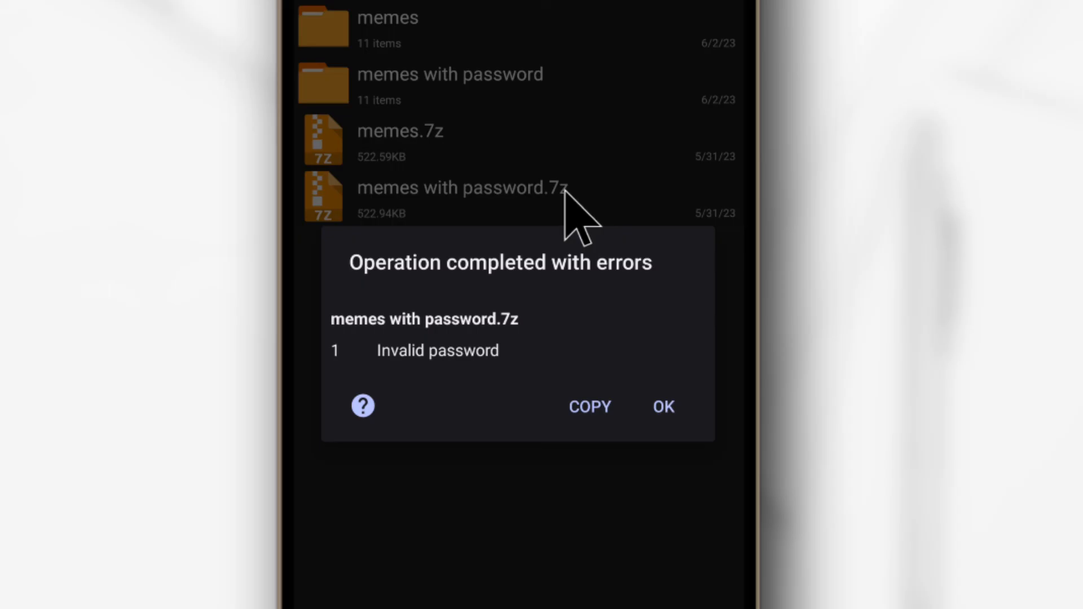
{"action": "left_click", "coordinate": [663, 406]}
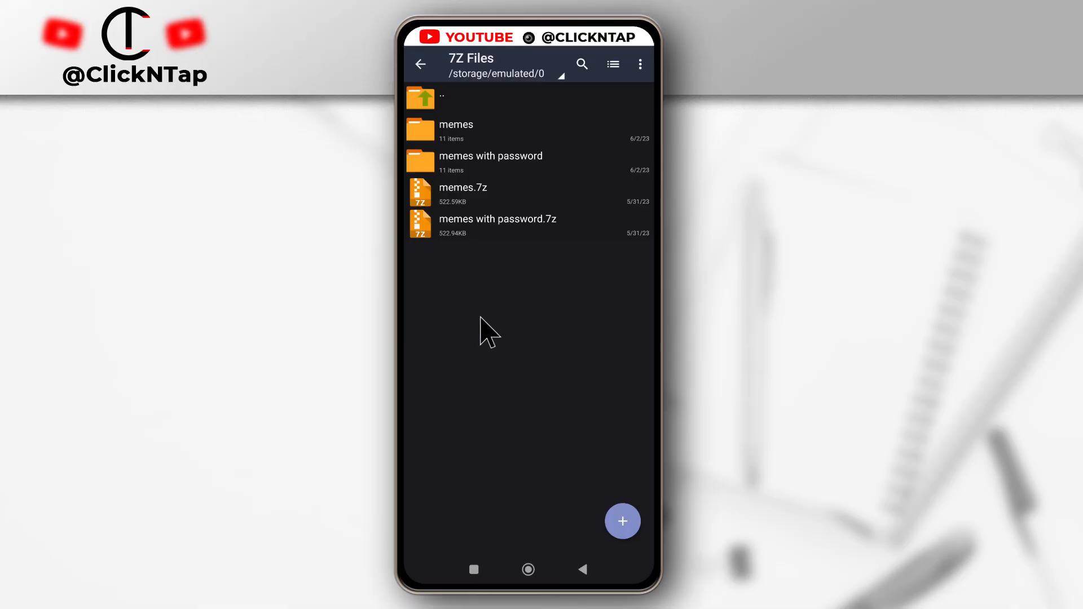
{"action": "mouse_move", "coordinate": [470, 313]}
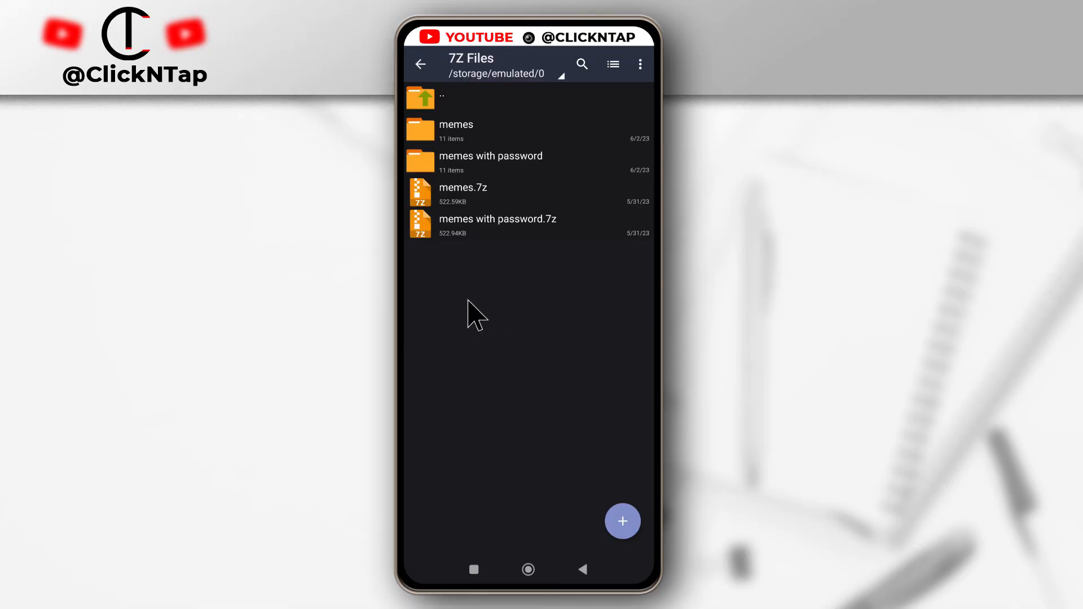
{"action": "mouse_move", "coordinate": [498, 316]}
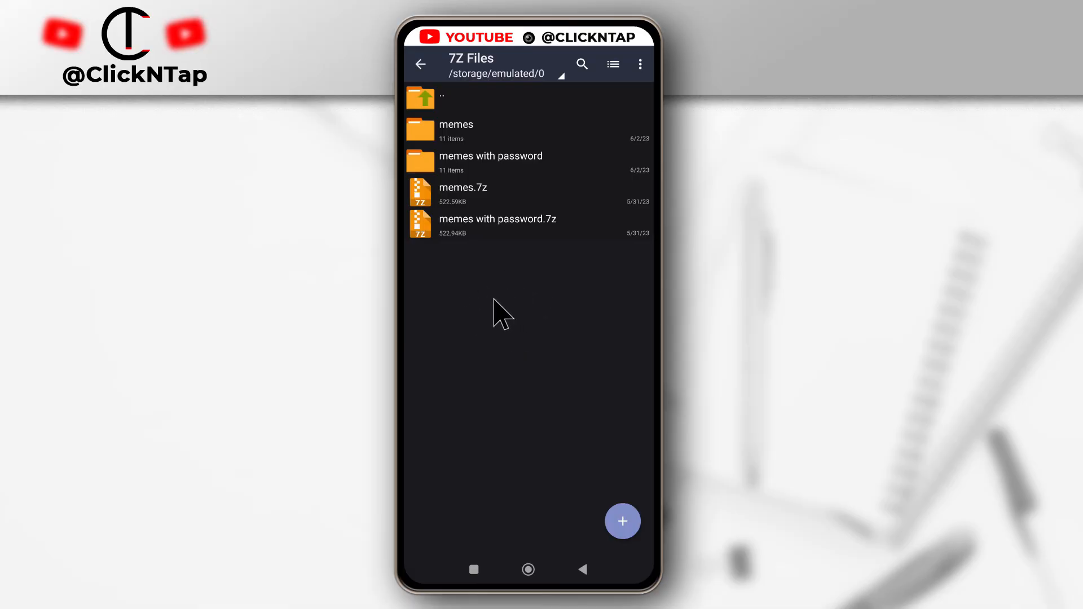